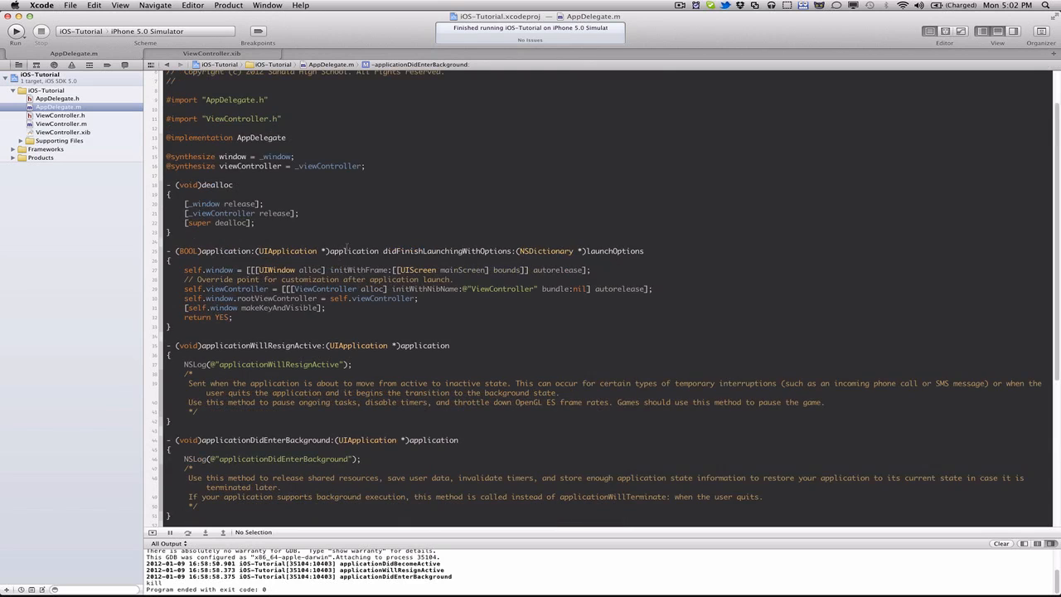
Step: Scroll through AppDelegate.m and highlight the didFinishLaunchingWithOptions method signature
scroll(down, 3)
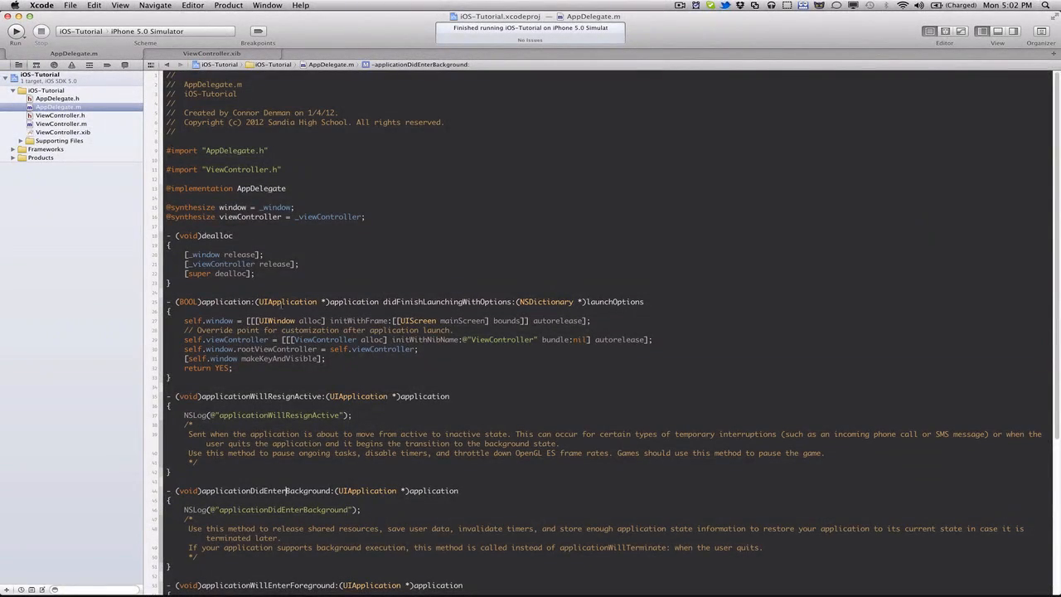
scroll(down, 3)
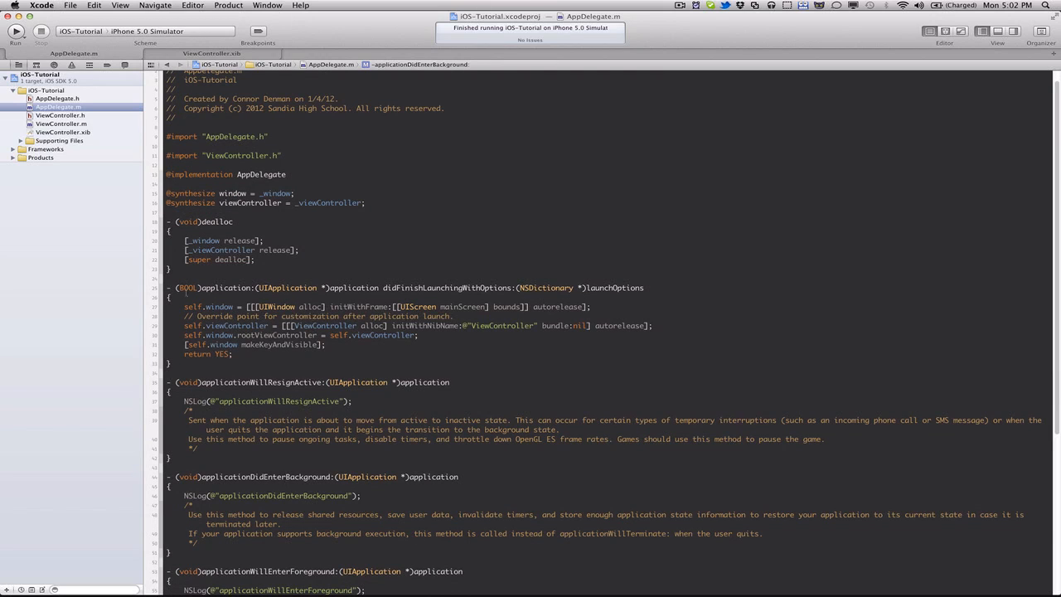
drag(195, 289, 480, 288)
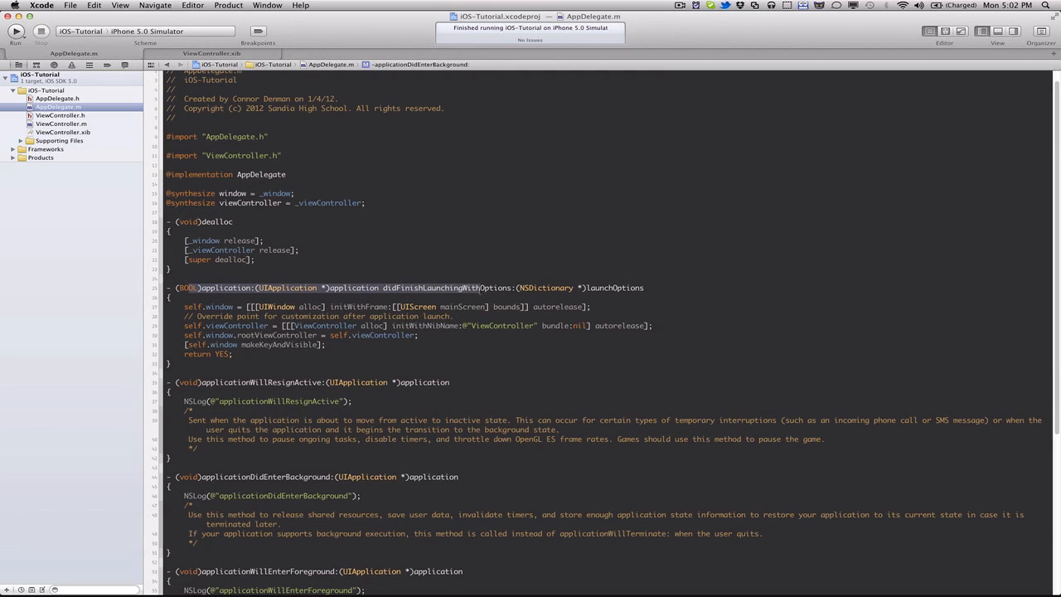
click(501, 289)
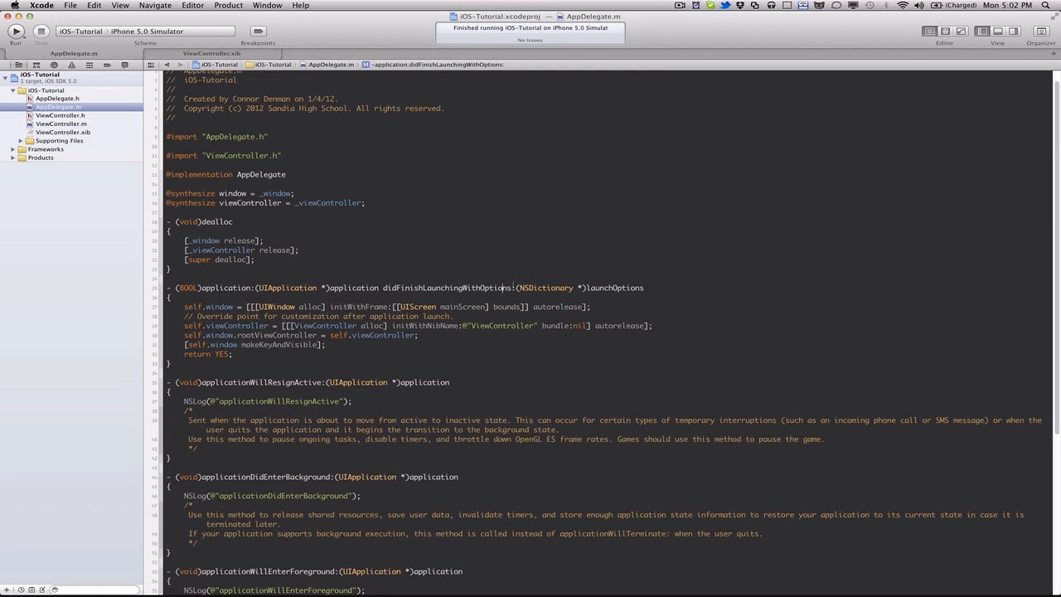
scroll(down, 3)
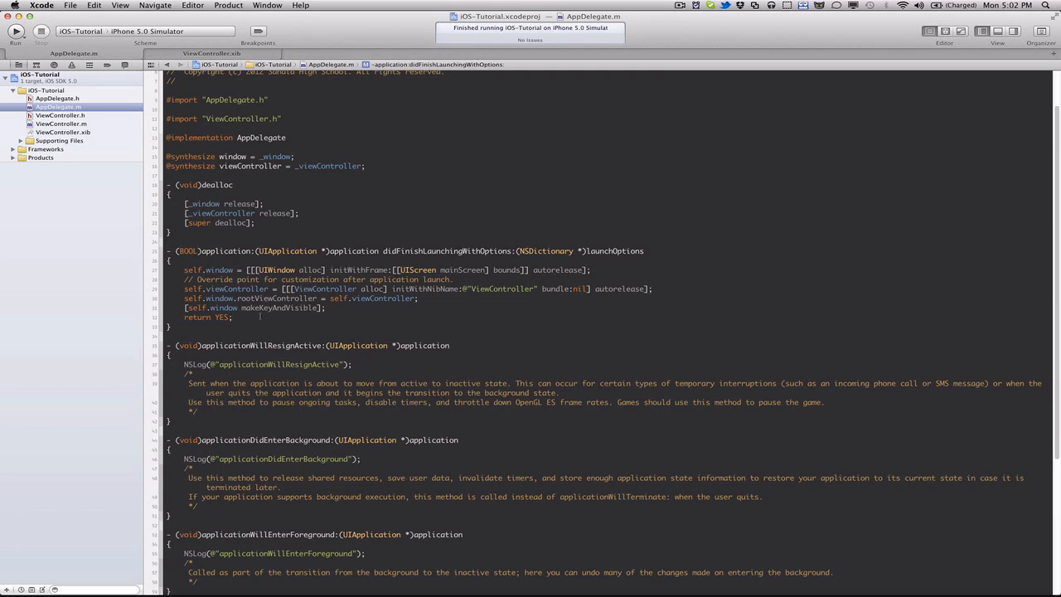
scroll(down, 3)
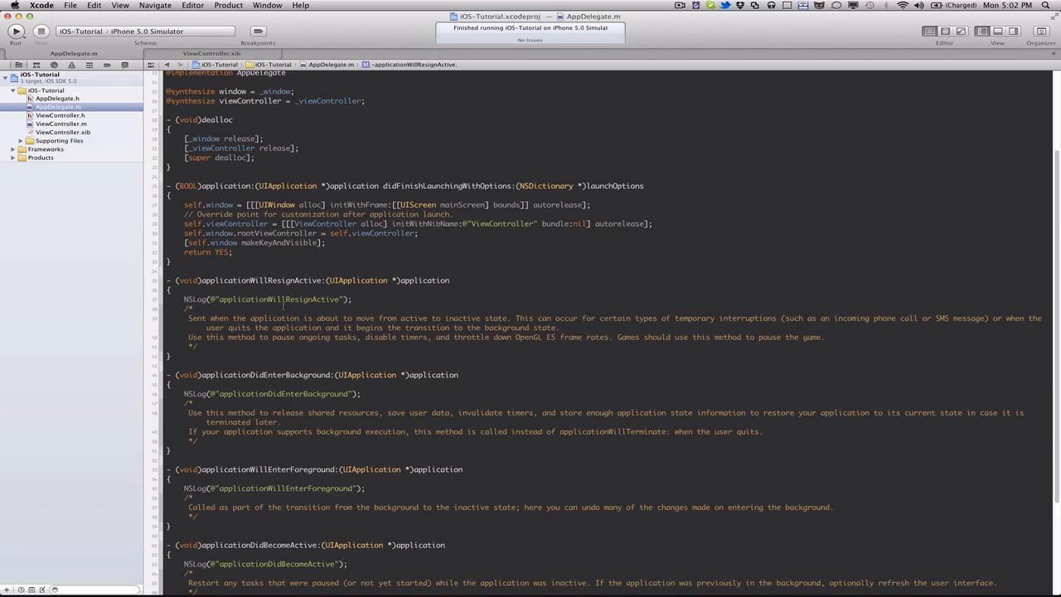
scroll(down, 3)
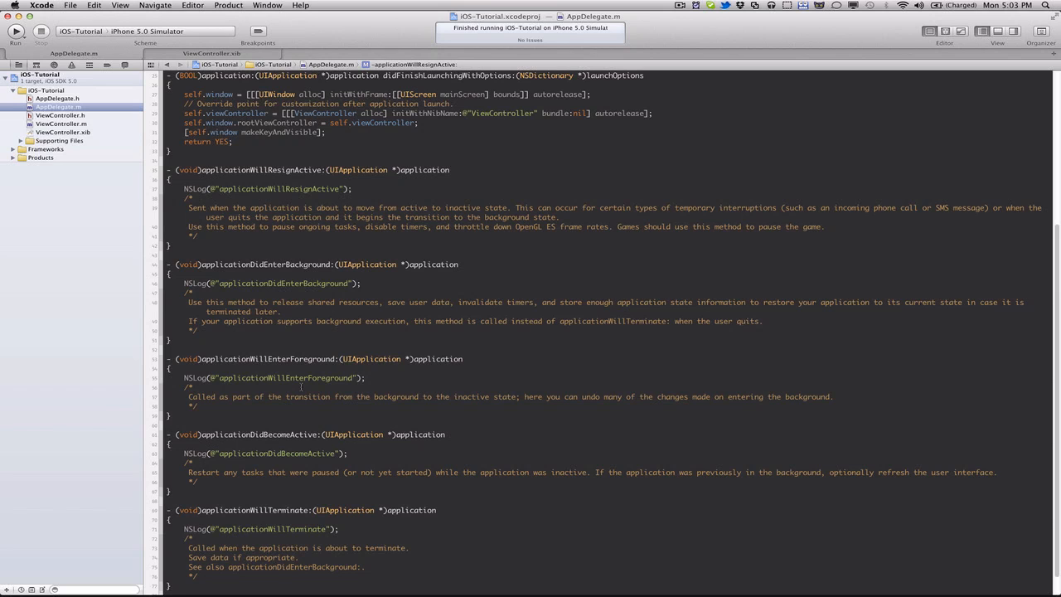
scroll(down, 3)
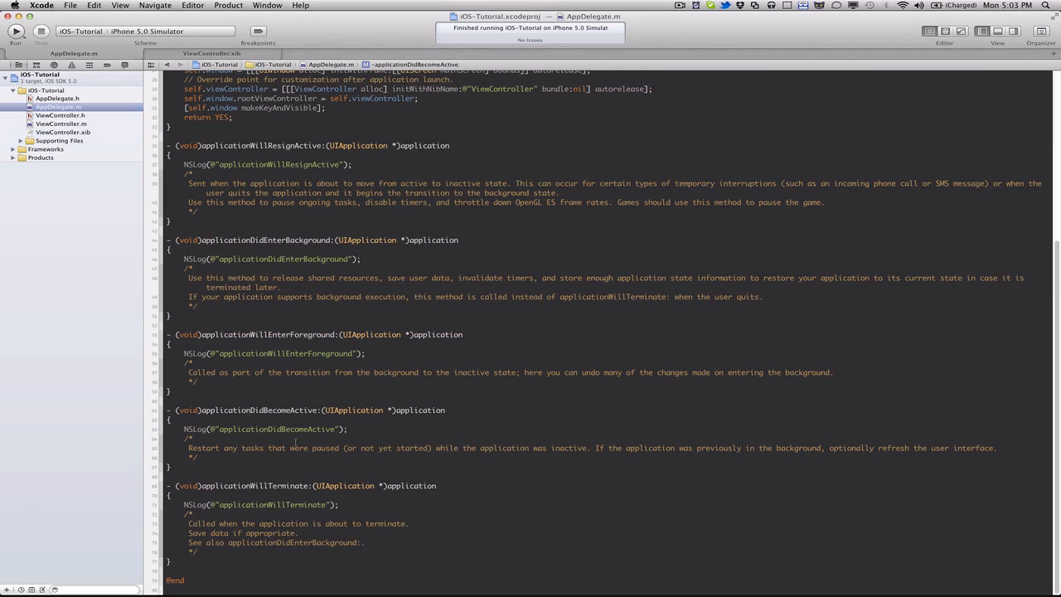
click(190, 437)
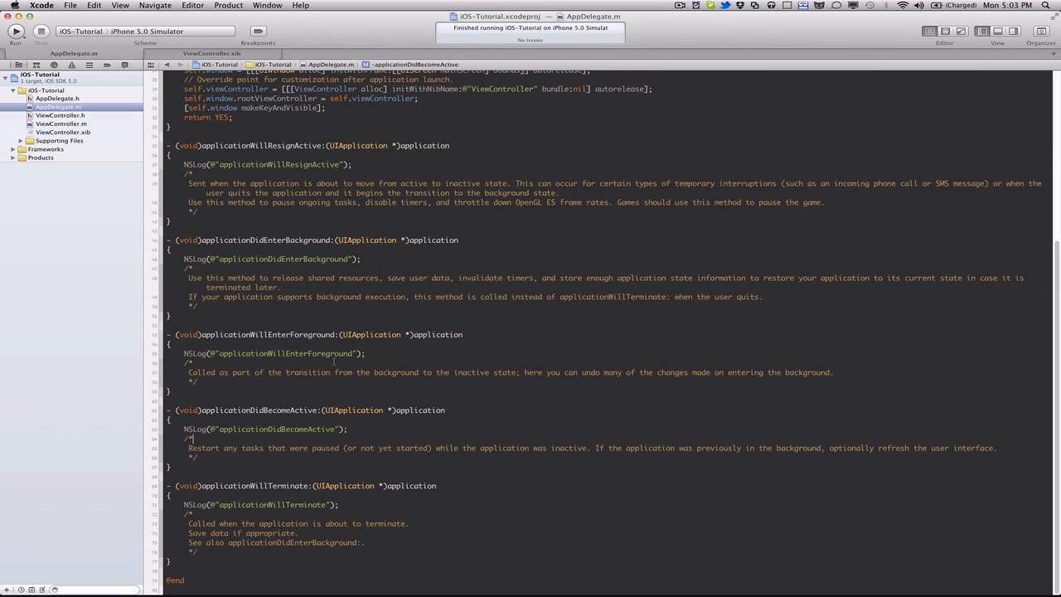
Step: Build and run the tutorial app in the iOS Simulator, logging applicationDidBecomeActive
click(15, 30)
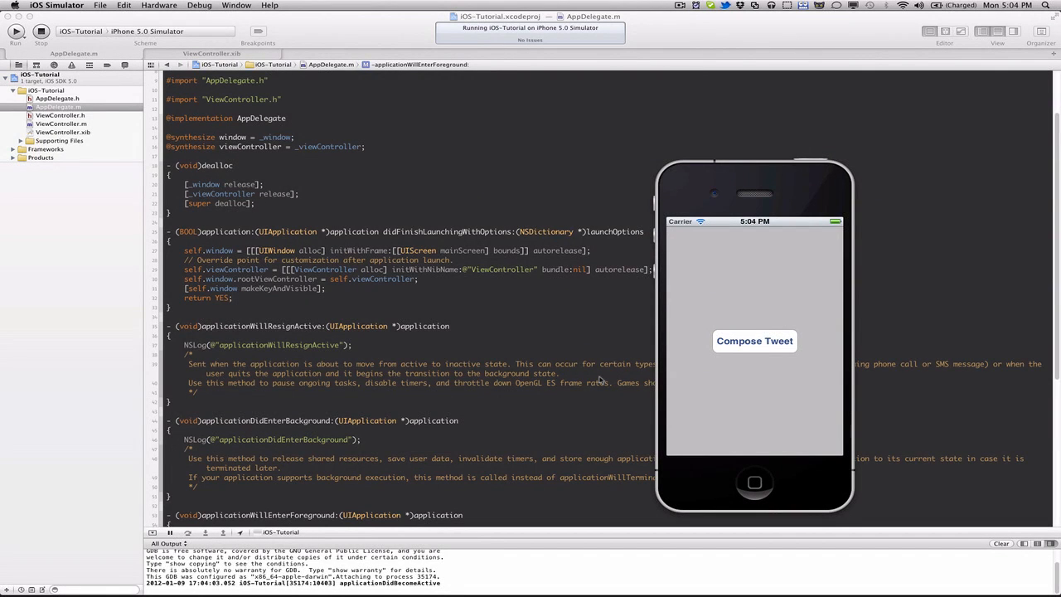
scroll(down, 3)
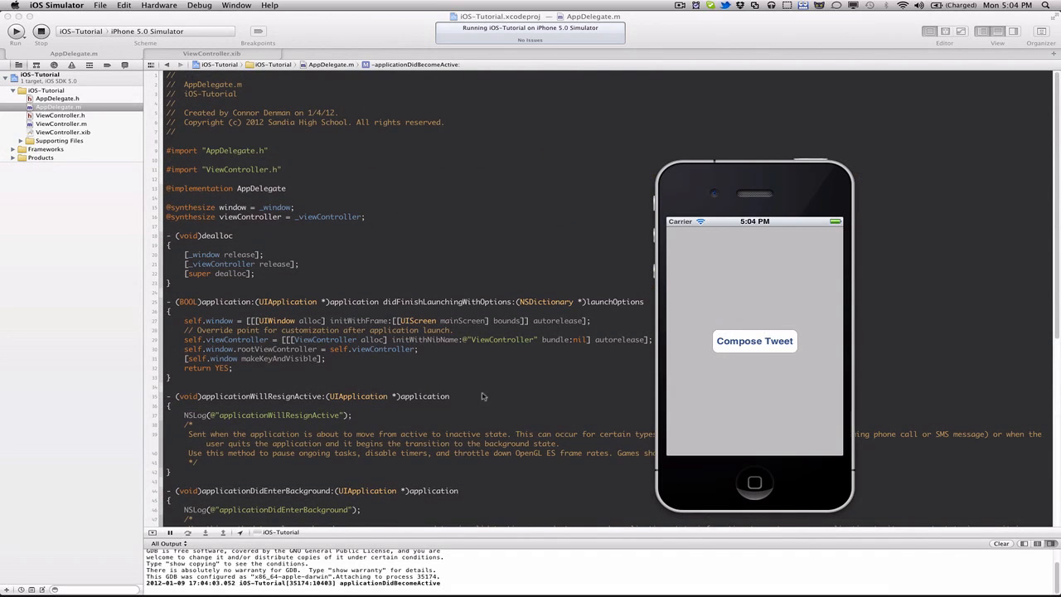
mouse_move(454, 325)
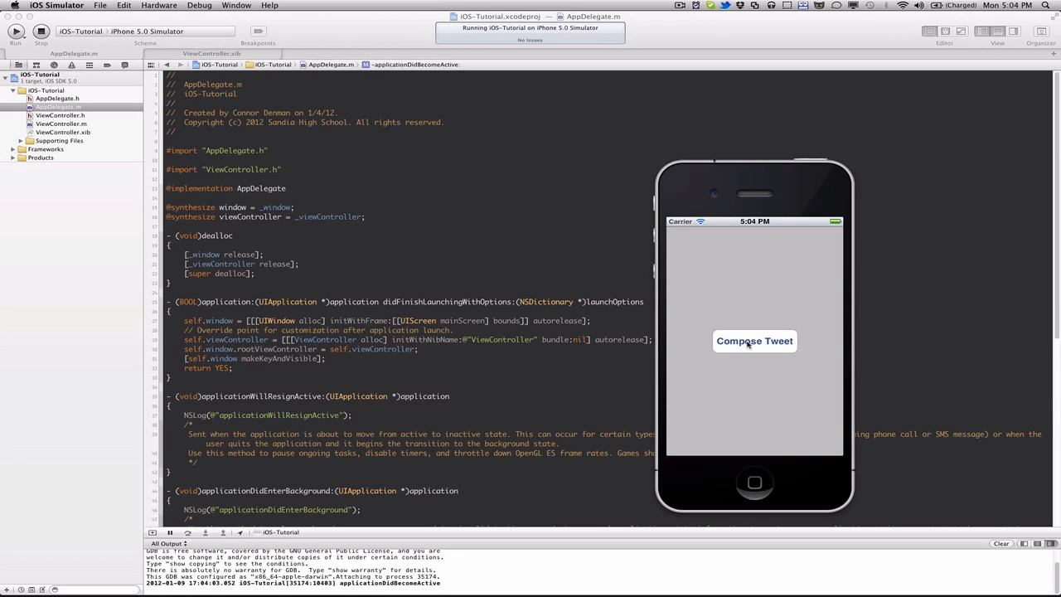
mouse_move(683, 312)
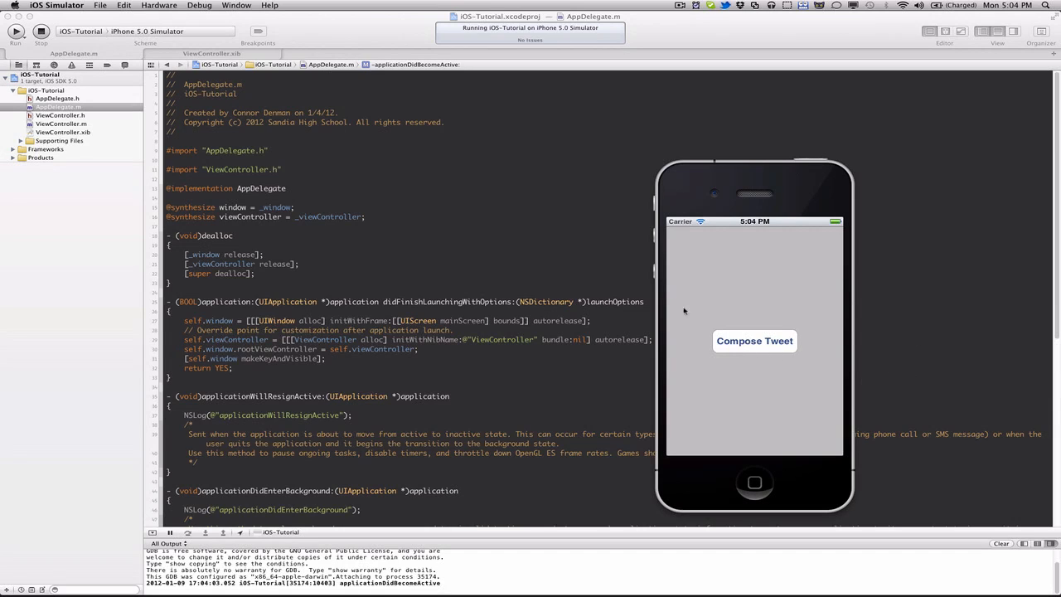
mouse_move(766, 313)
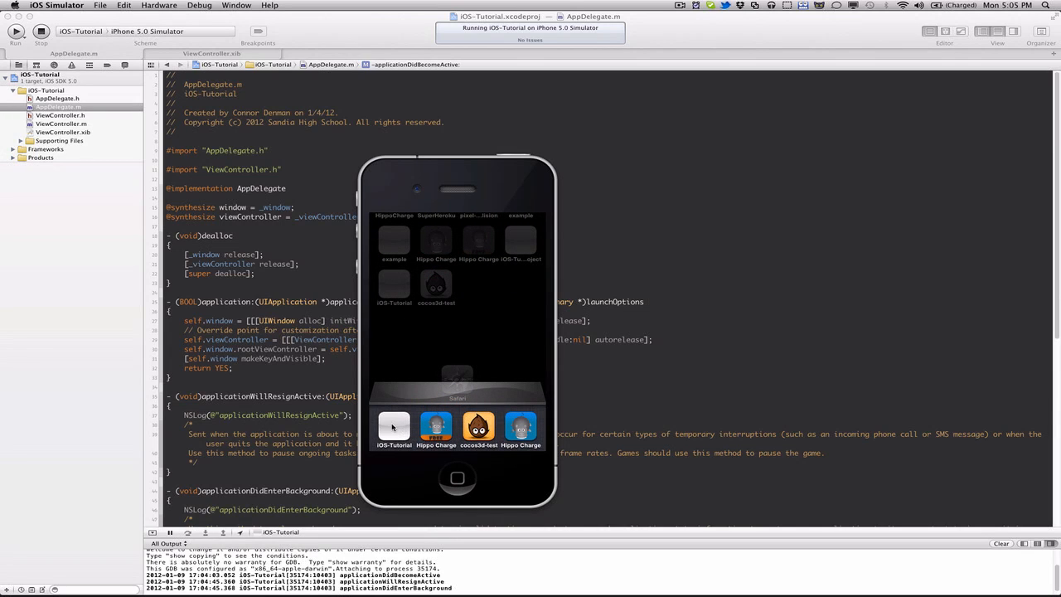
Step: Reopen the iOS-Tutorial app from the multitasking bar, logging foreground and become-active events
click(394, 428)
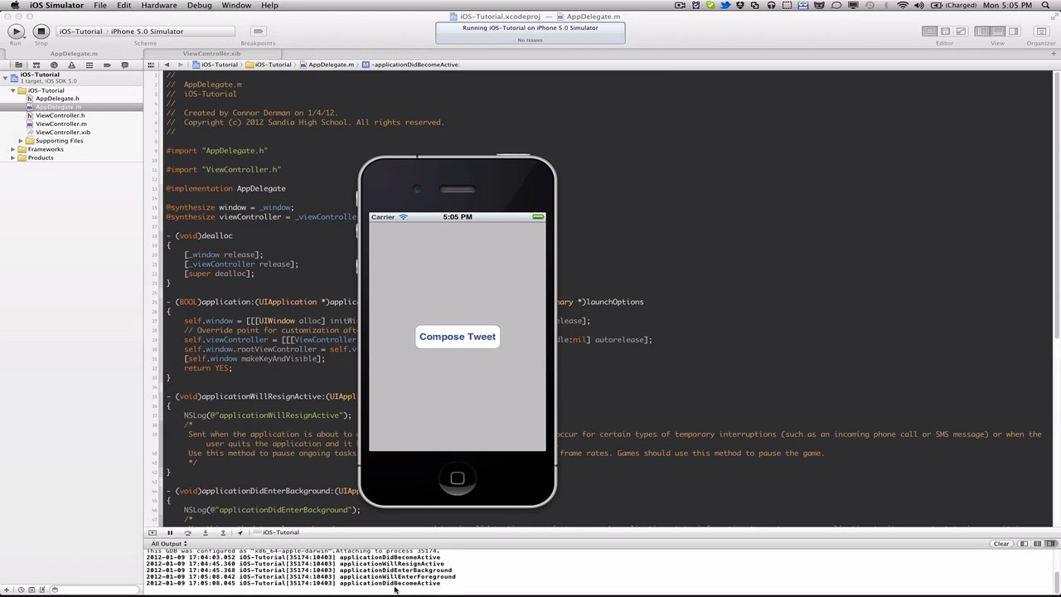
mouse_move(424, 381)
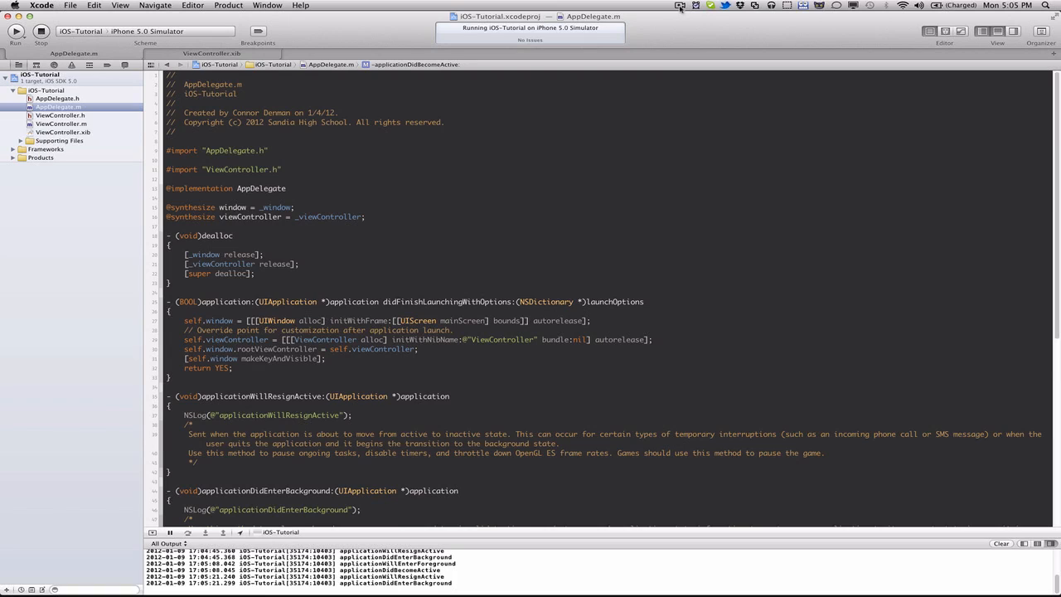
Step: Switch back to Xcode to view the new resign-active and enter-background log lines
click(679, 5)
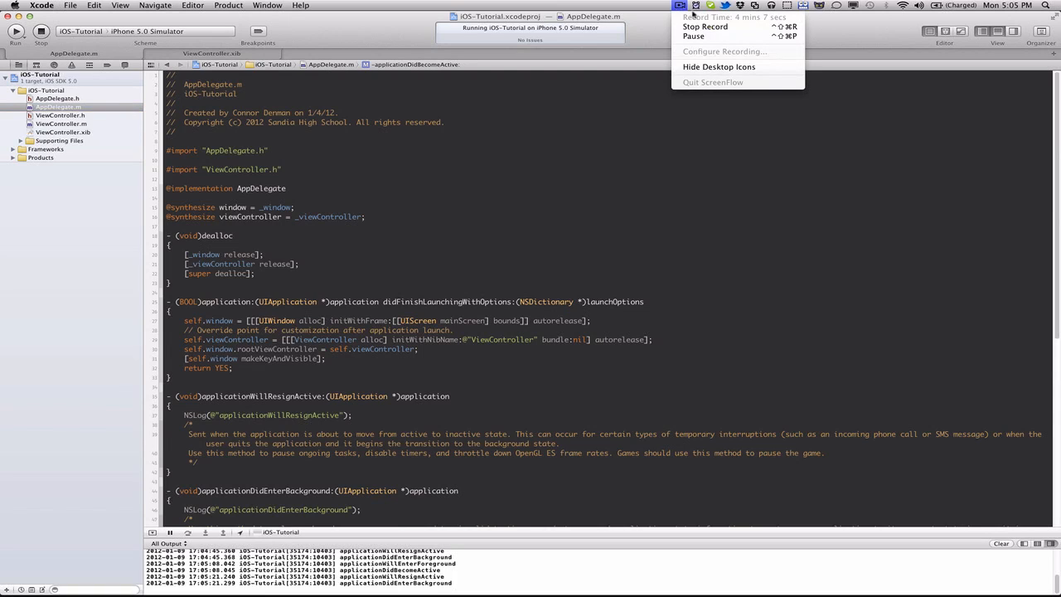